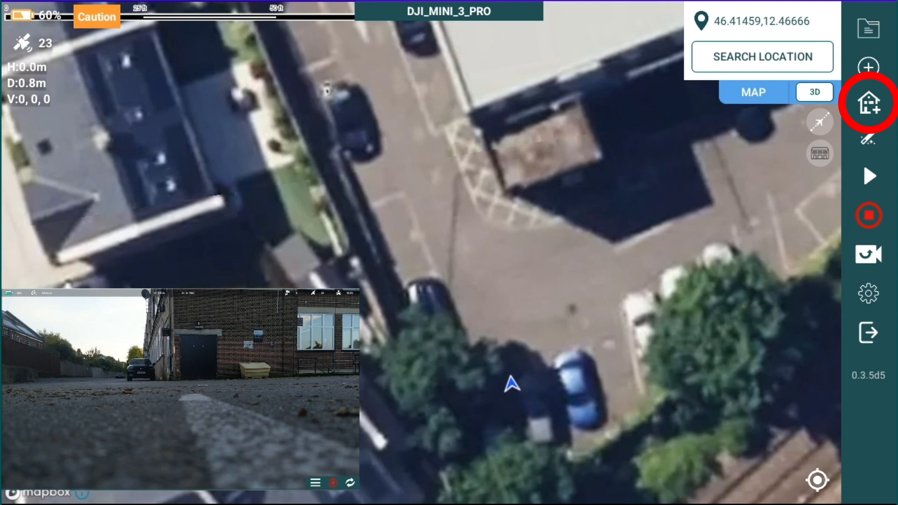
Begin adding a new building structure to map from the drone's location.
click(868, 102)
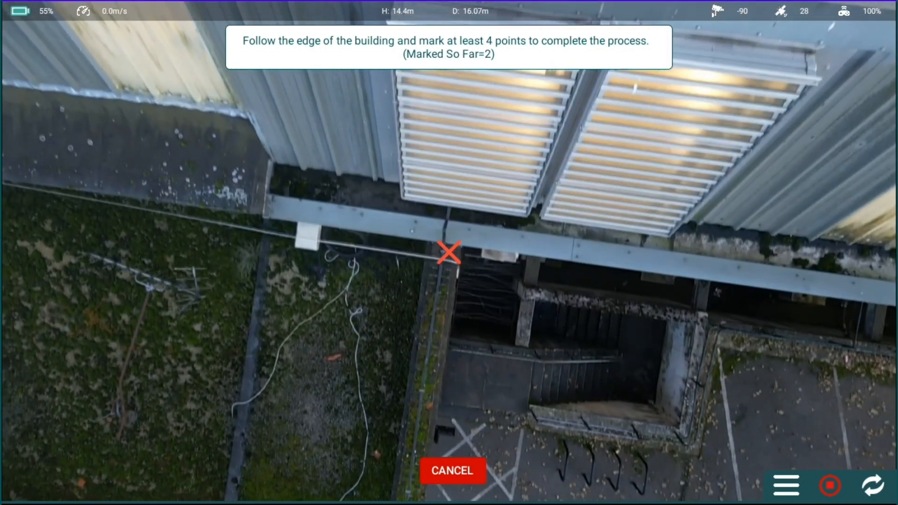
Mark another point on the building's edge from the drone camera view.
click(449, 252)
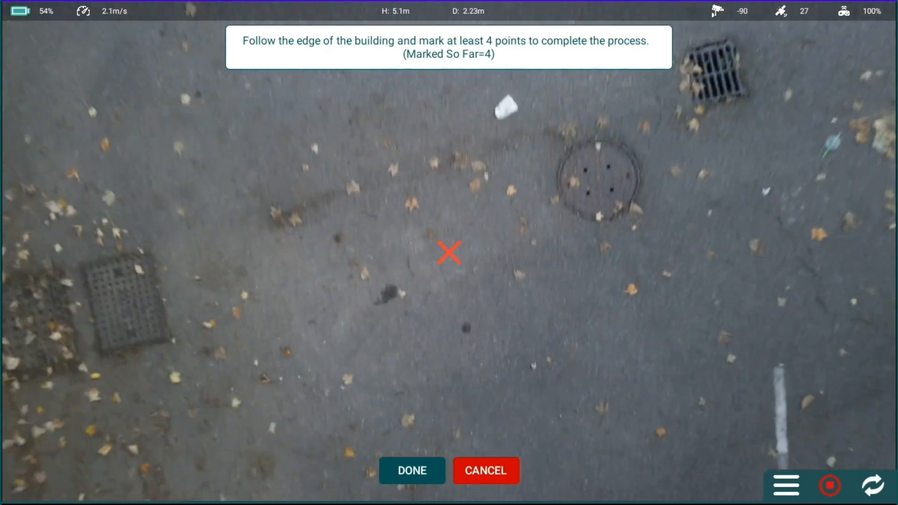
click(411, 470)
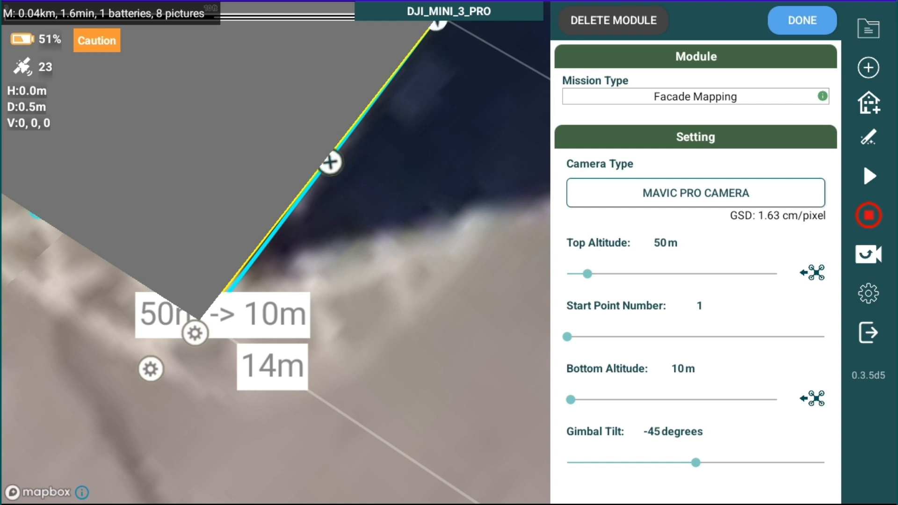
Lower the top altitude, set bottom altitude to 2 m and level Gimbal Tilt to 0°.
drag(586, 273, 570, 273)
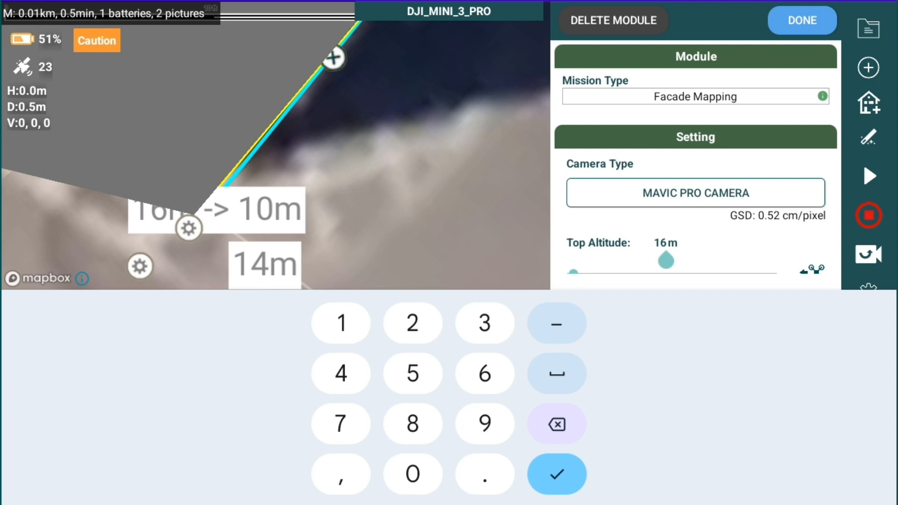
text(111)
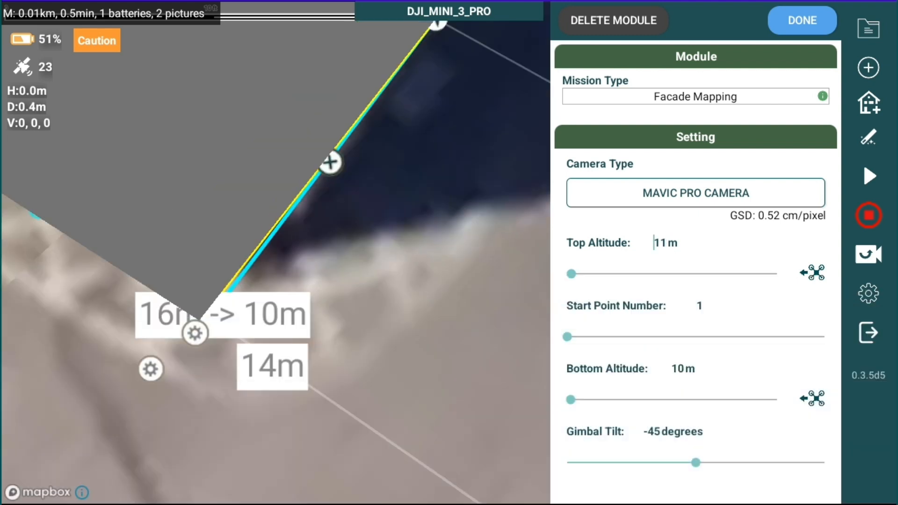
scroll(down, 3)
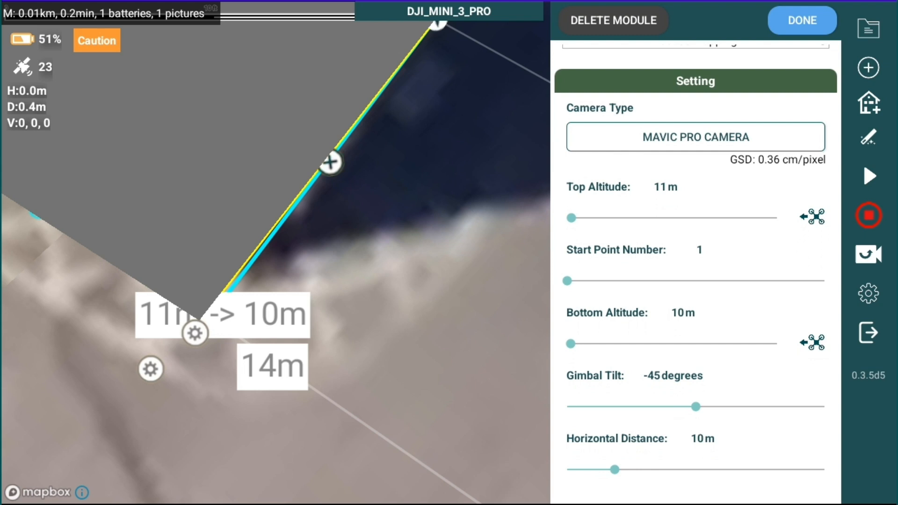
scroll(down, 3)
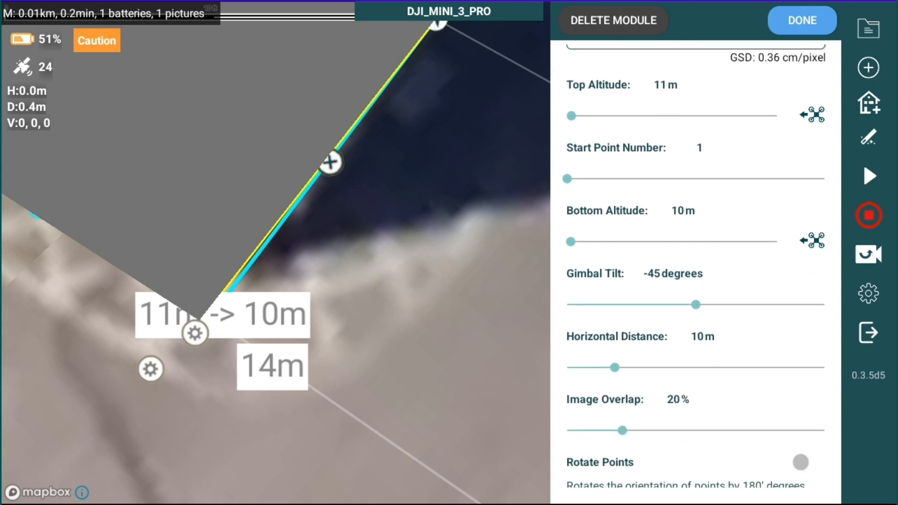
click(682, 211)
text(2)
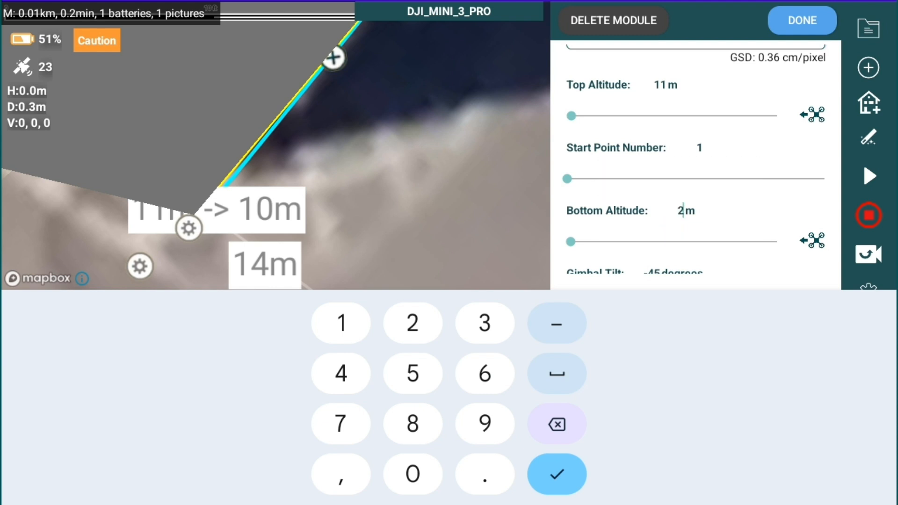
click(555, 474)
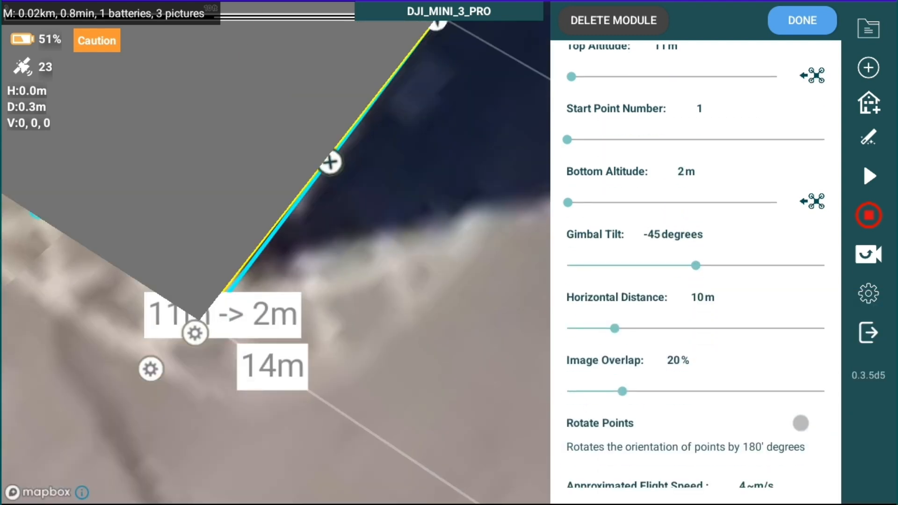
click(672, 234)
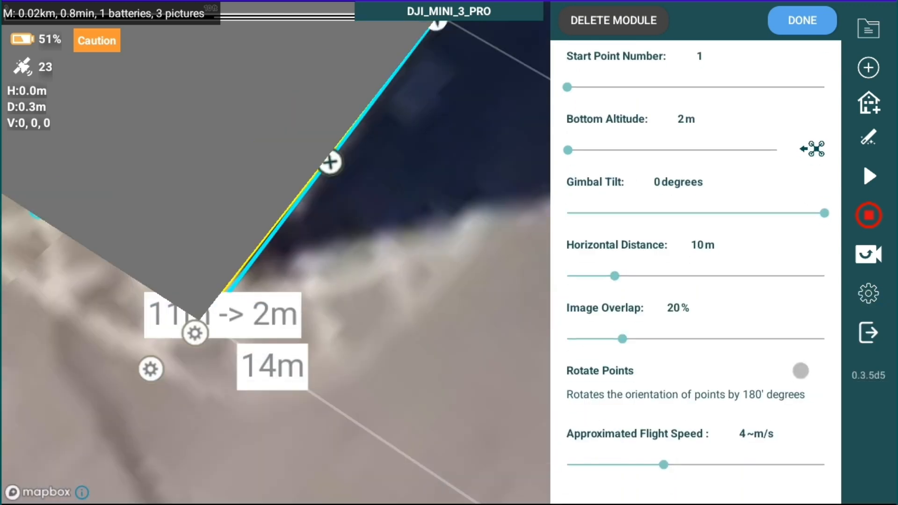
Reduce Horizontal Distance to 4 m, slow speed to 1 m/s and run the pre-flight checks.
scroll(down, 3)
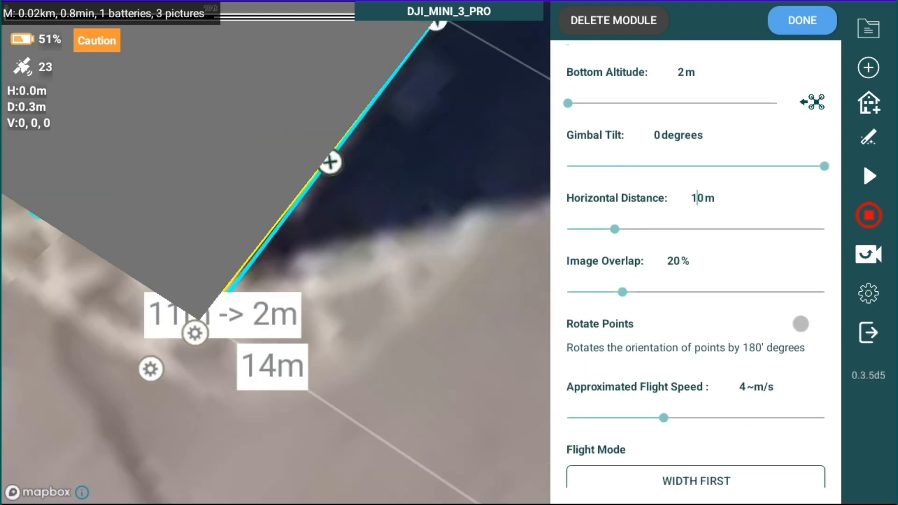
click(701, 198)
text(4)
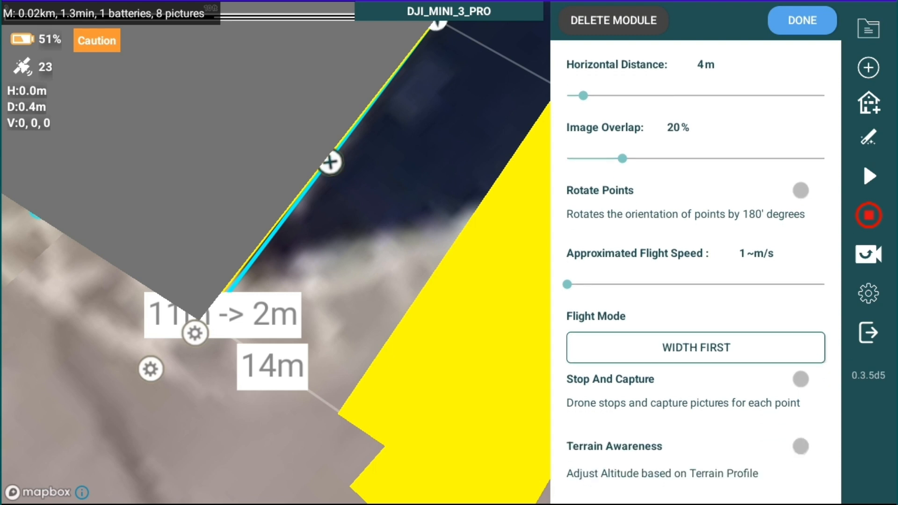
scroll(down, 3)
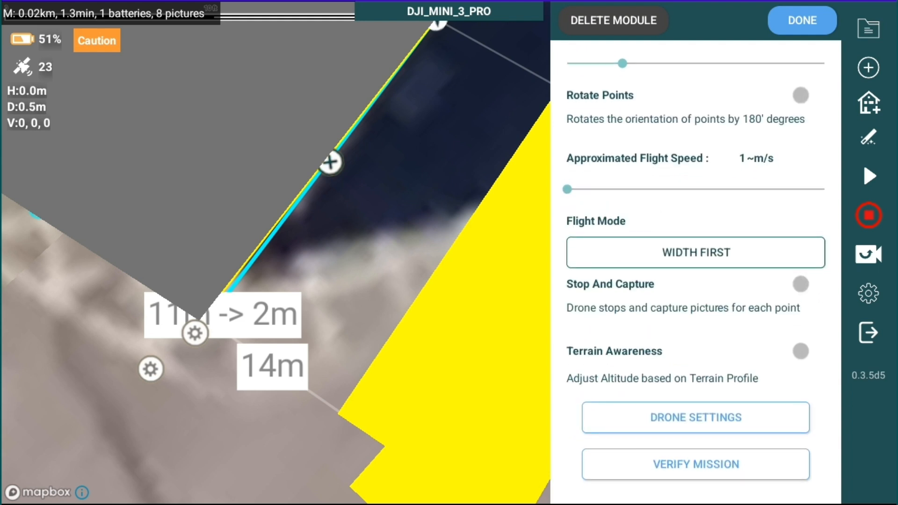
click(801, 20)
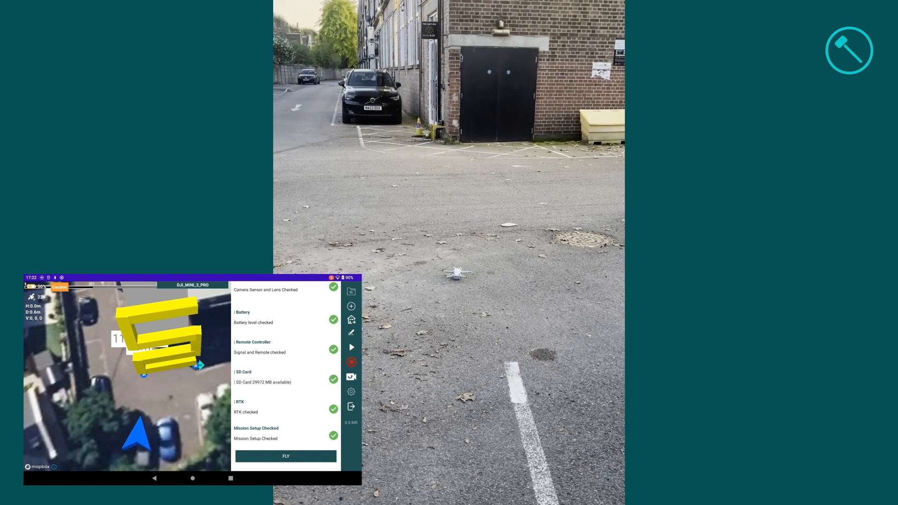
Launch the autonomous facade flight, accepting the windy-conditions disclaimer.
click(286, 455)
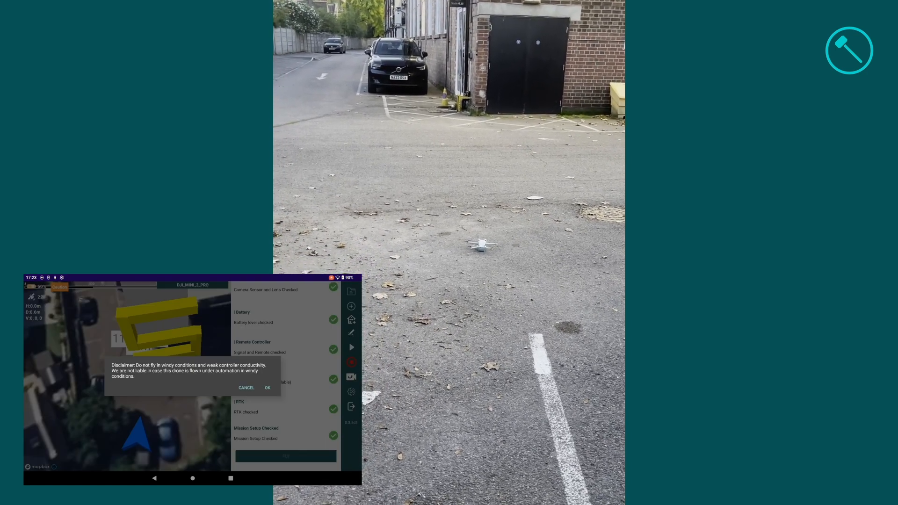
click(267, 387)
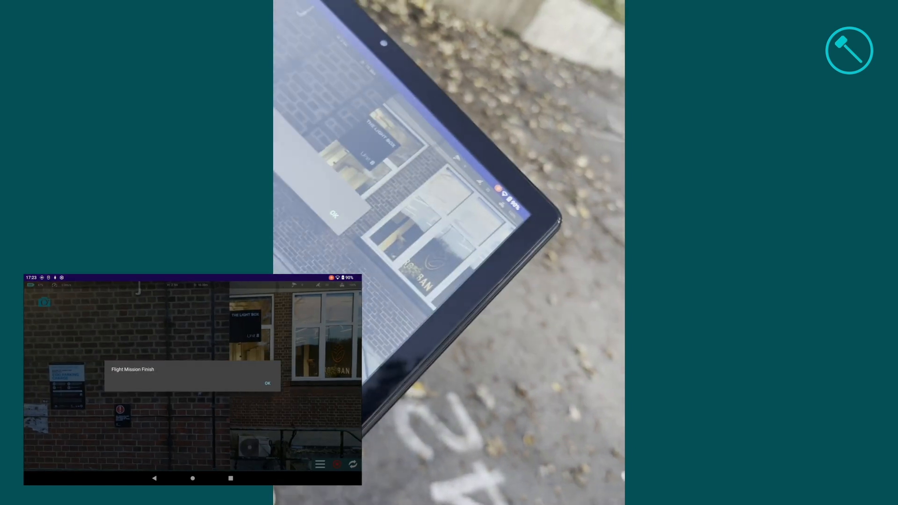
Dismiss the Flight Mission Finish notice to return to the map.
click(266, 383)
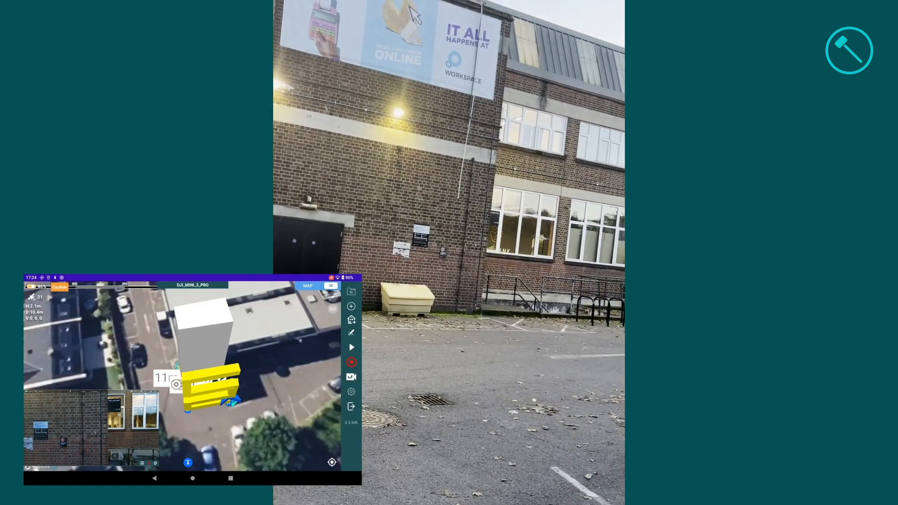